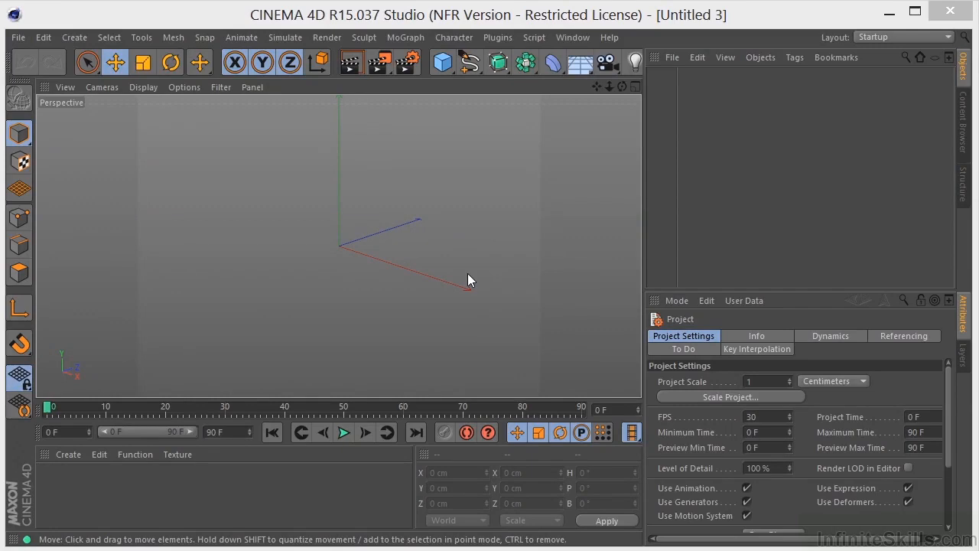
{"action": "mouse_move", "coordinate": [459, 267]}
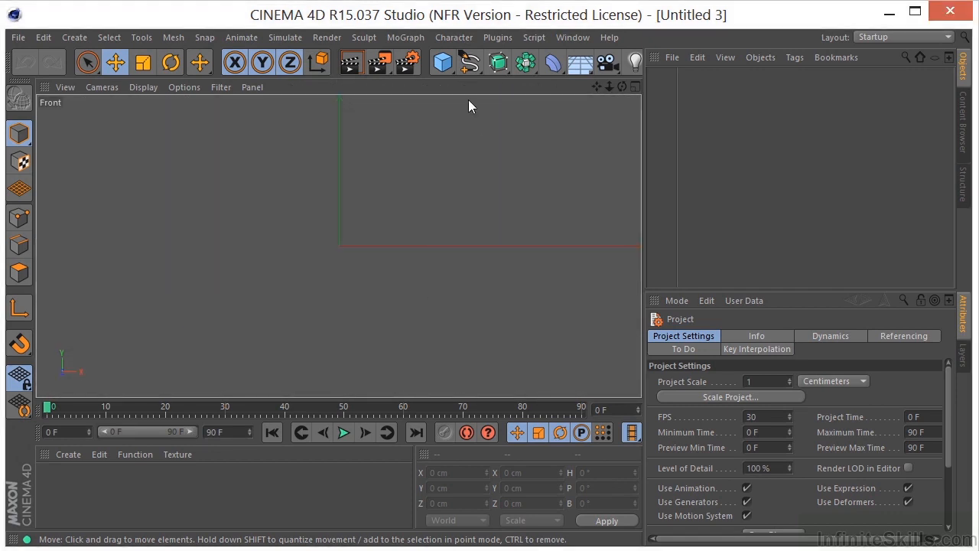
Draw a linear spline with several corner points and close it into a loop
{"action": "left_click", "coordinate": [468, 61]}
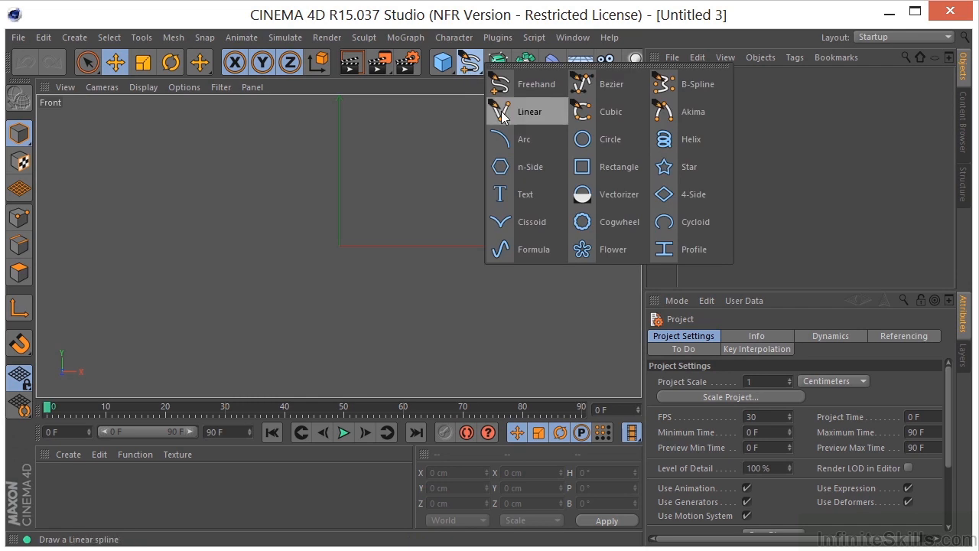
{"action": "left_click", "coordinate": [530, 110]}
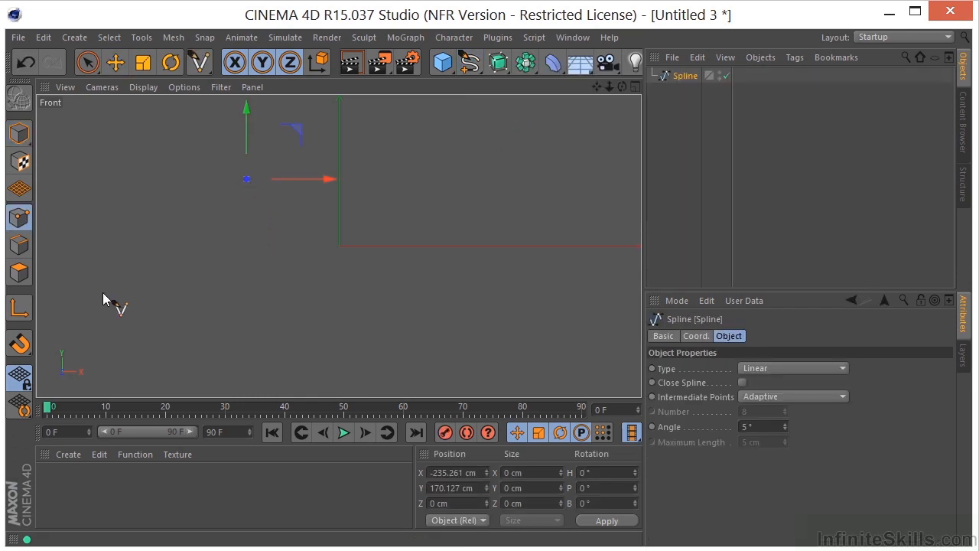
{"action": "left_click", "coordinate": [508, 232]}
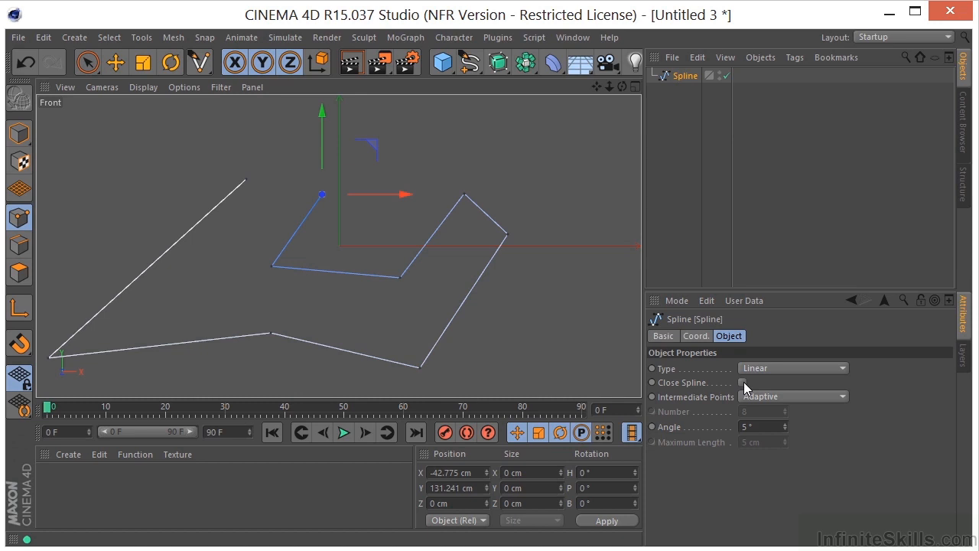
{"action": "left_click", "coordinate": [741, 383]}
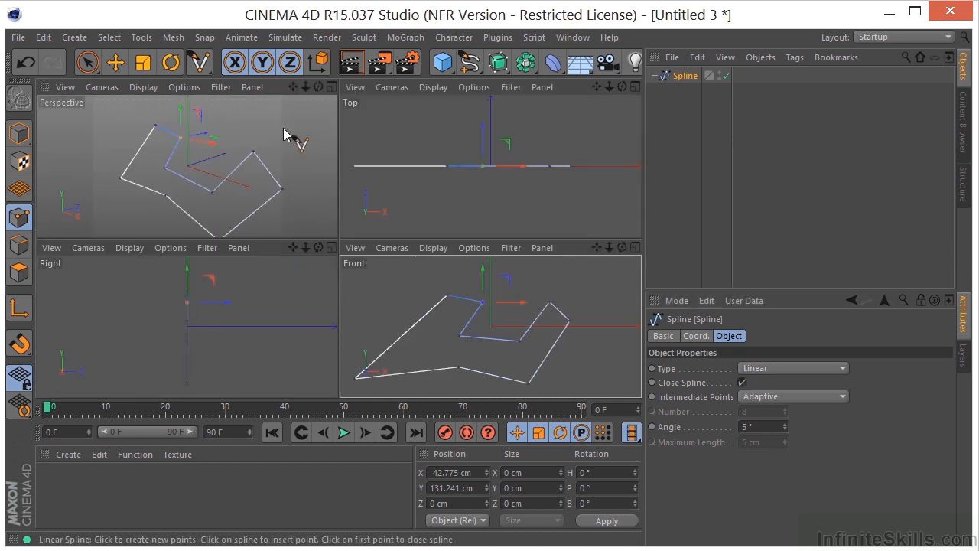
Maximize the Perspective view and use Live Selection to pick the upper-left points for moving
{"action": "left_click", "coordinate": [624, 86]}
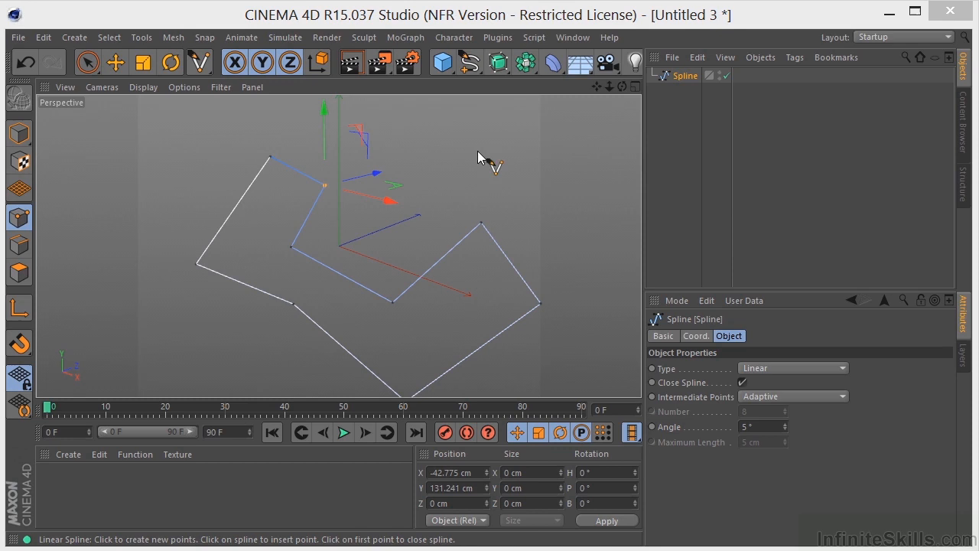
{"action": "left_click", "coordinate": [87, 61]}
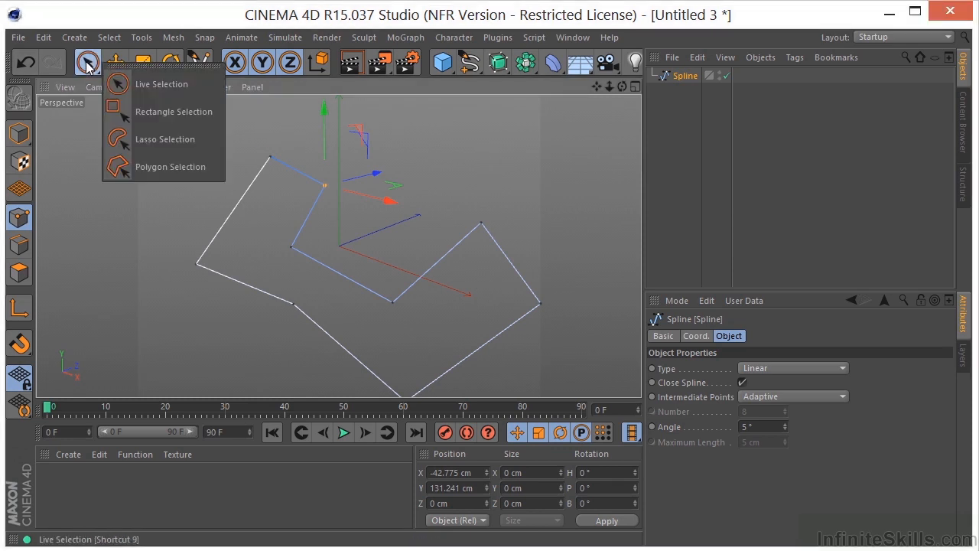
{"action": "left_click", "coordinate": [162, 83]}
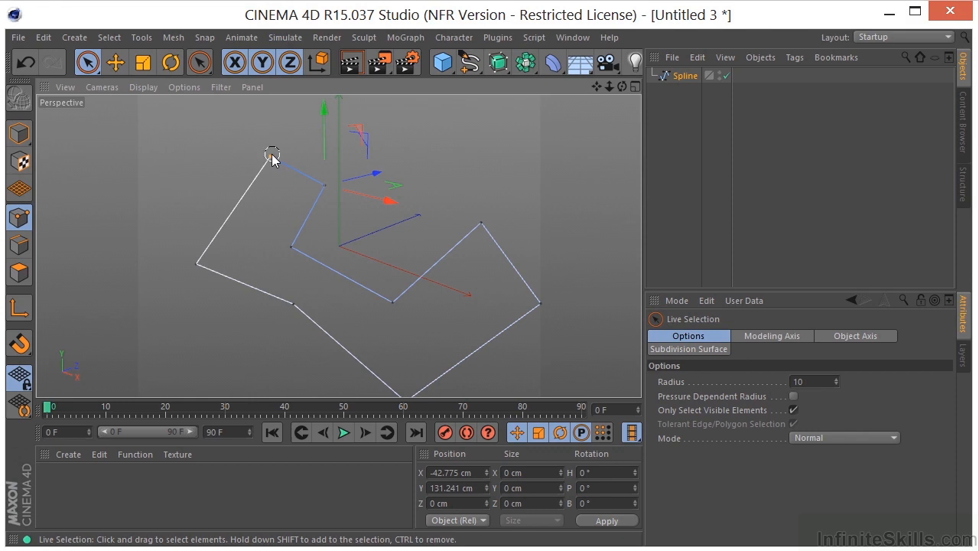
{"action": "mouse_move", "coordinate": [291, 301]}
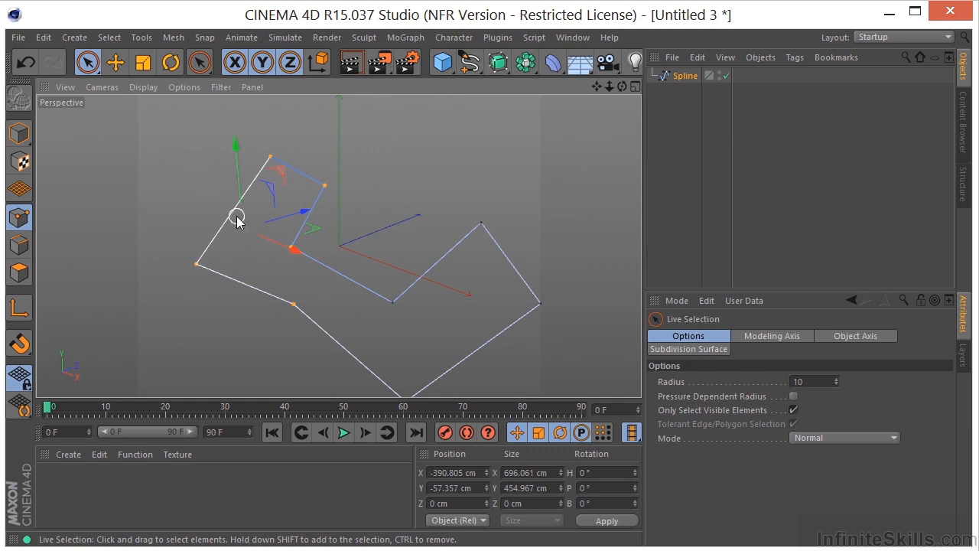
{"action": "left_click", "coordinate": [115, 61]}
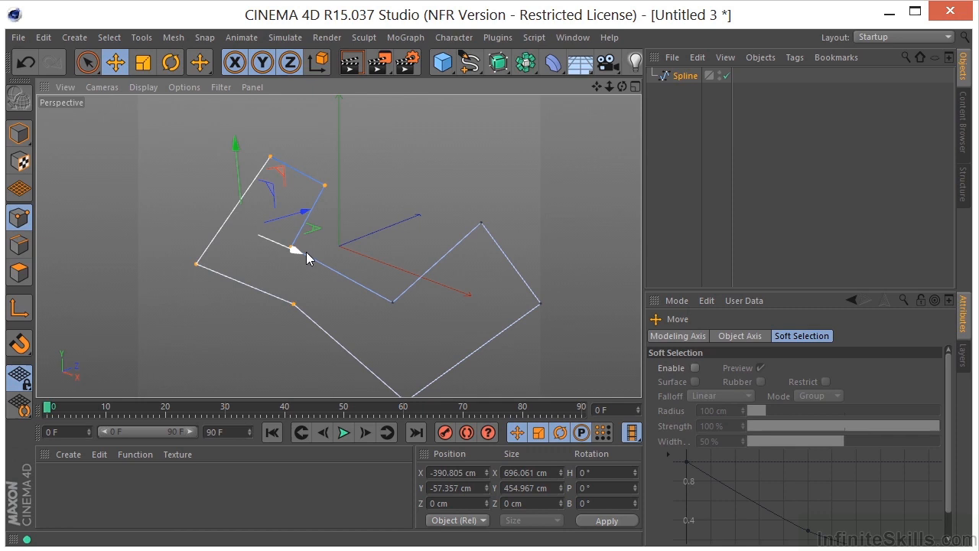
Move the selected points upward, then scale them slightly smaller
{"action": "left_click_drag", "start_coordinate": [297, 248], "coordinate": [290, 248]}
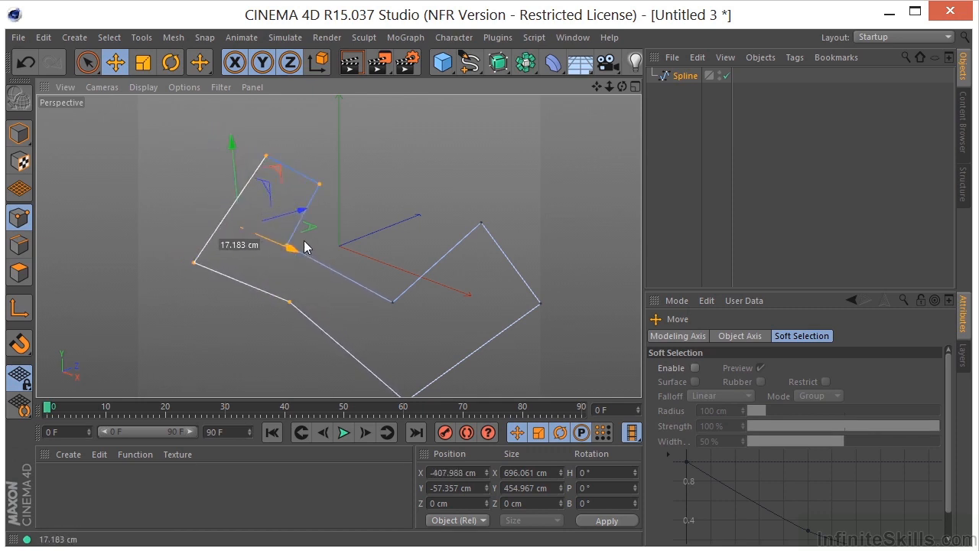
{"action": "left_click_drag", "start_coordinate": [305, 247], "coordinate": [333, 193]}
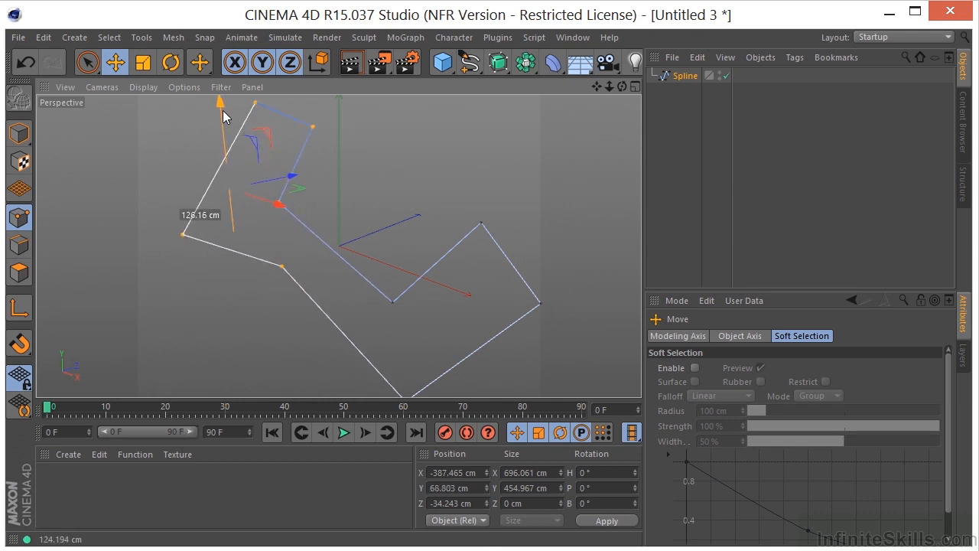
{"action": "left_click", "coordinate": [144, 61]}
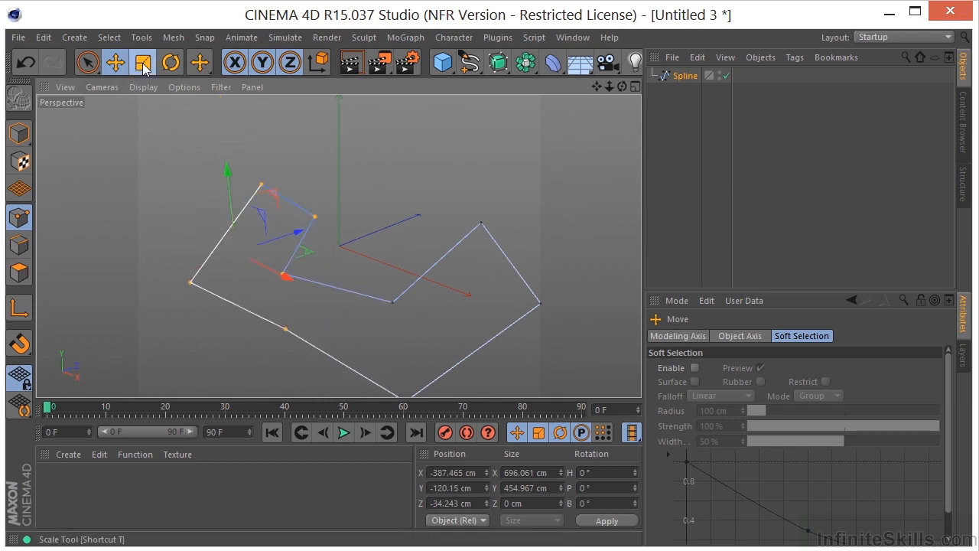
{"action": "left_click", "coordinate": [144, 61]}
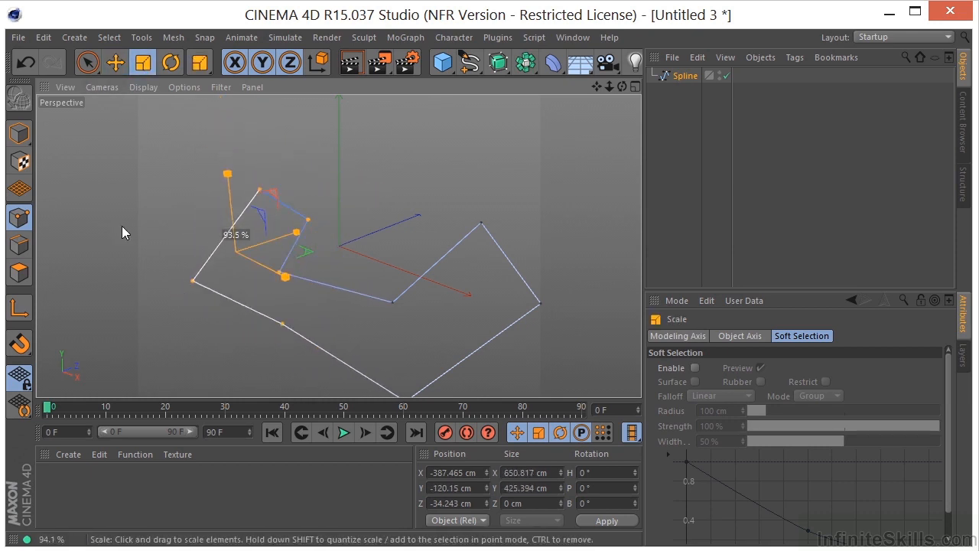
Rotate the selected points by roughly 19 degrees
{"action": "left_click", "coordinate": [170, 61]}
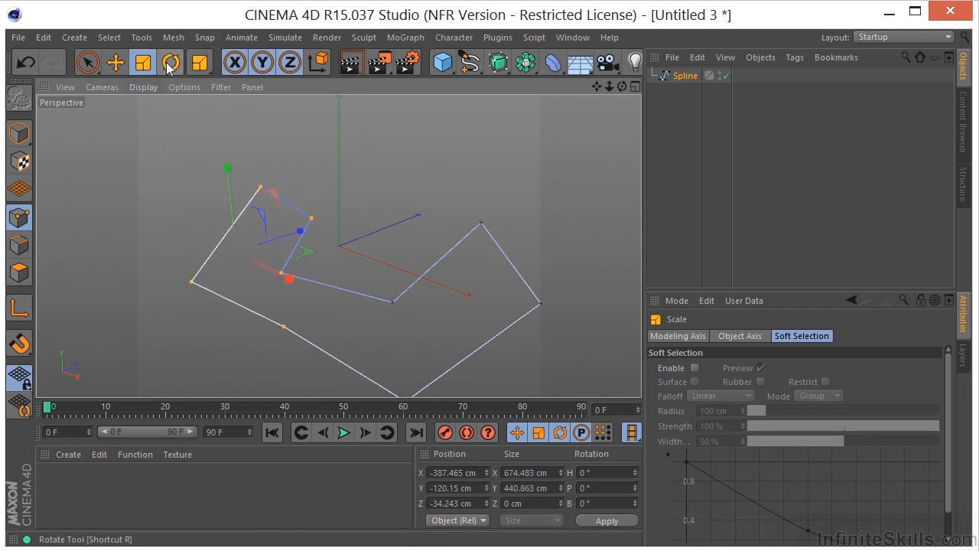
{"action": "left_click", "coordinate": [171, 62]}
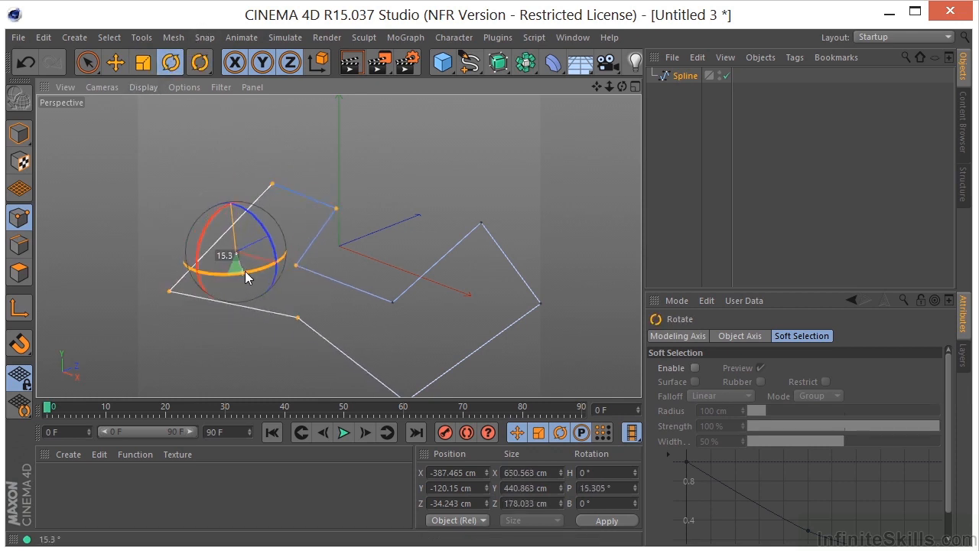
{"action": "left_click_drag", "start_coordinate": [247, 274], "coordinate": [236, 277]}
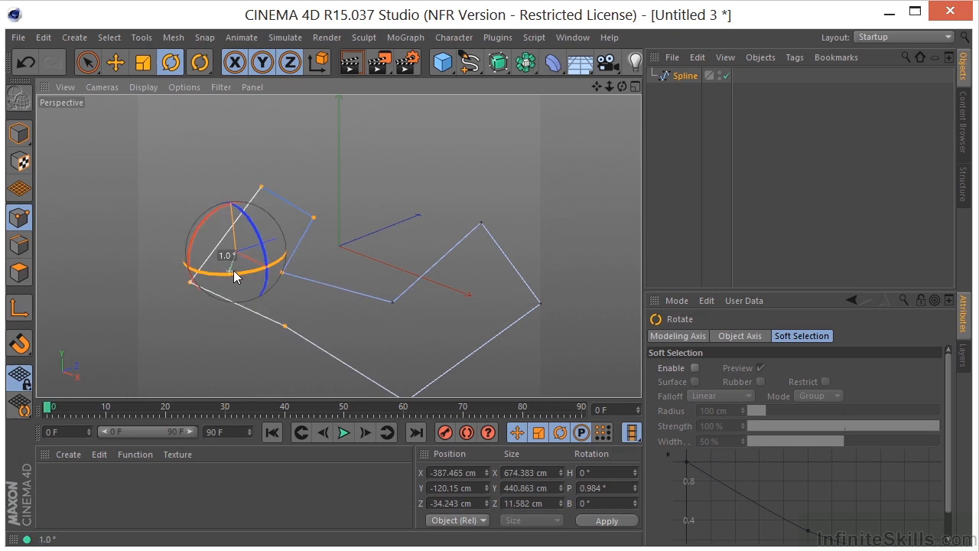
{"action": "left_click_drag", "start_coordinate": [233, 275], "coordinate": [248, 267]}
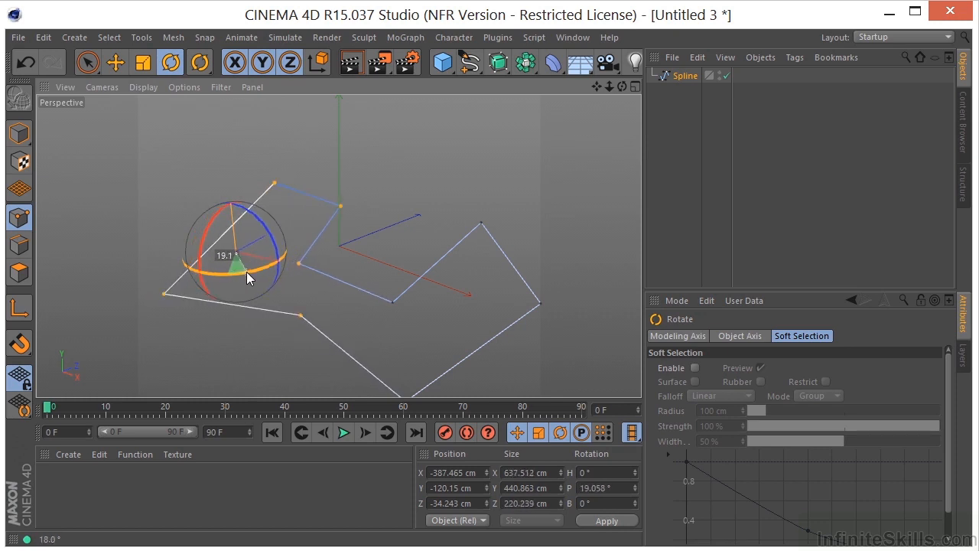
{"action": "left_click", "coordinate": [87, 61]}
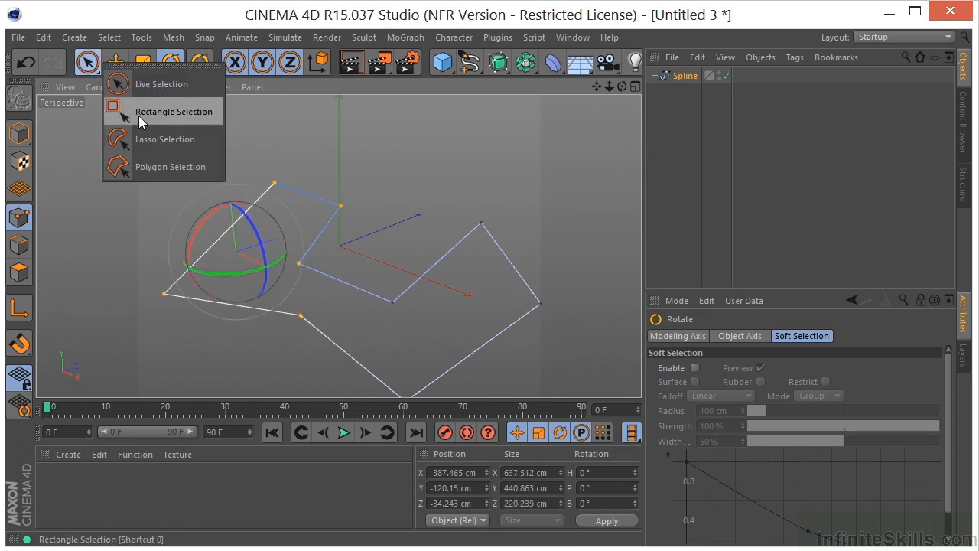
Rectangle-select the spline's left-side points and drag them outward
{"action": "left_click", "coordinate": [175, 110]}
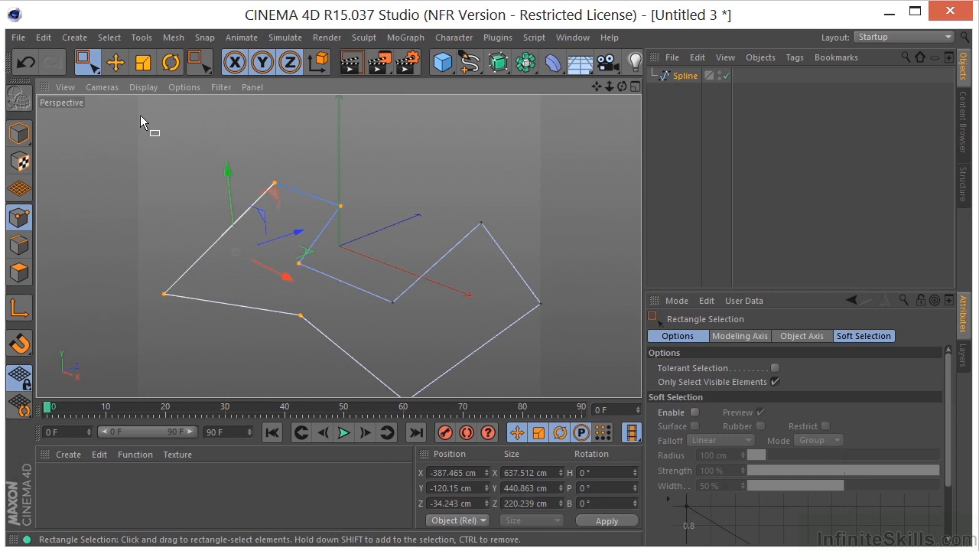
{"action": "left_click_drag", "start_coordinate": [260, 150], "coordinate": [299, 171]}
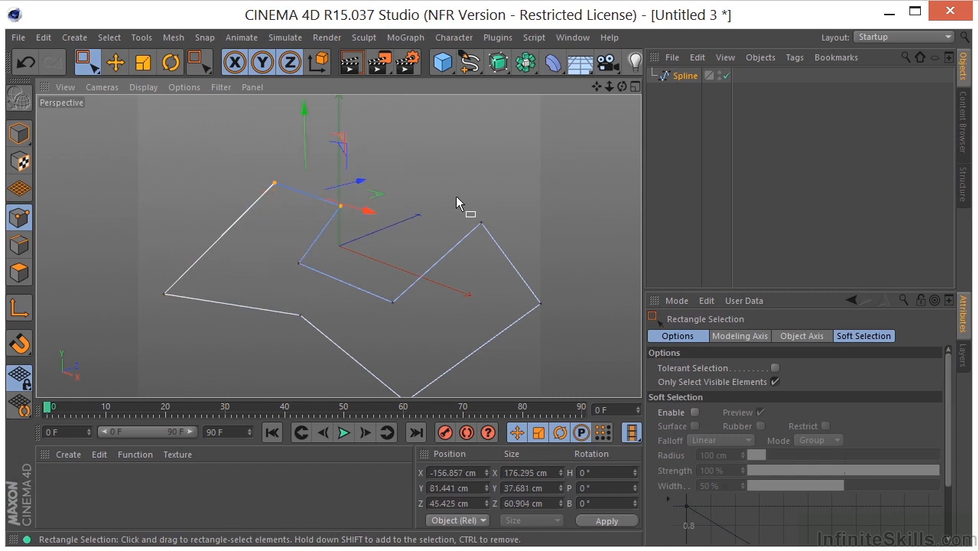
{"action": "left_click_drag", "start_coordinate": [459, 202], "coordinate": [329, 348]}
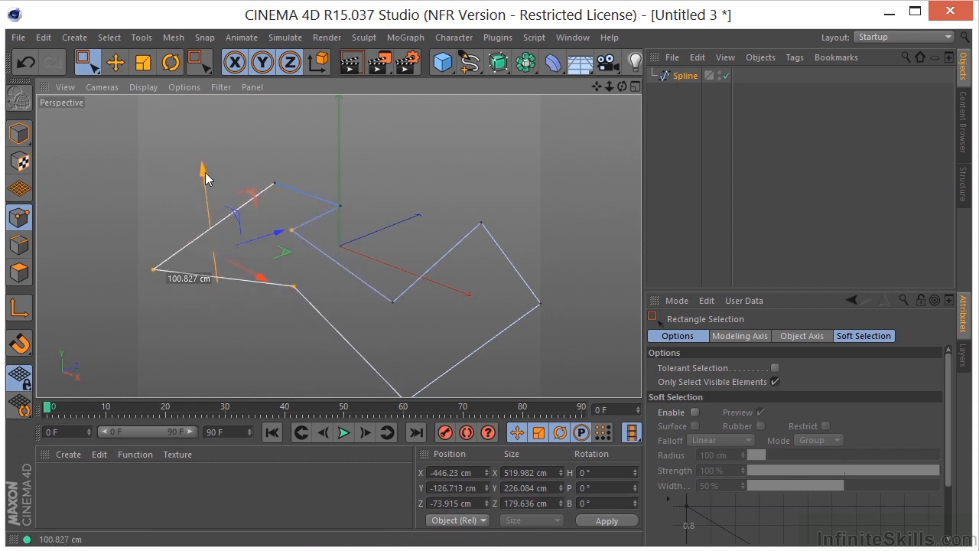
{"action": "left_click_drag", "start_coordinate": [202, 168], "coordinate": [263, 306]}
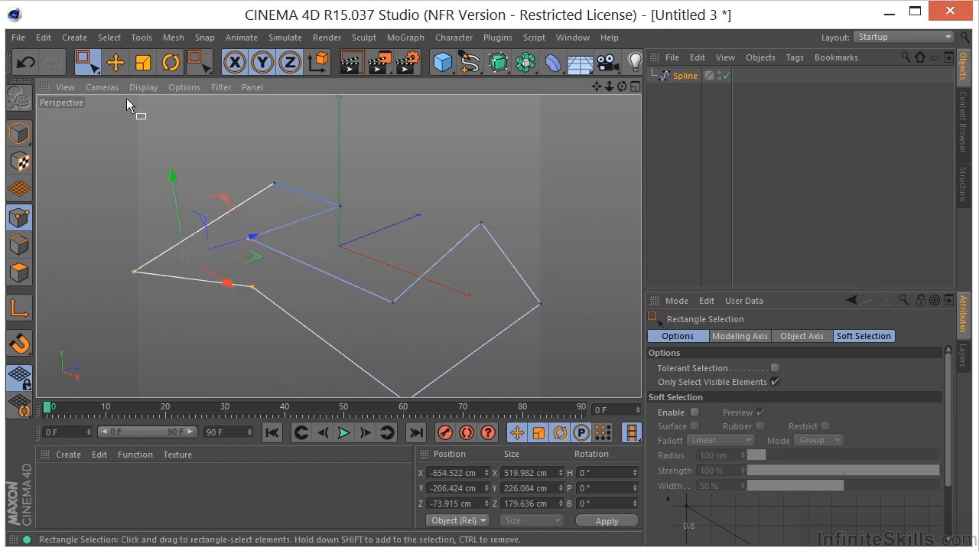
{"action": "left_click", "coordinate": [115, 61]}
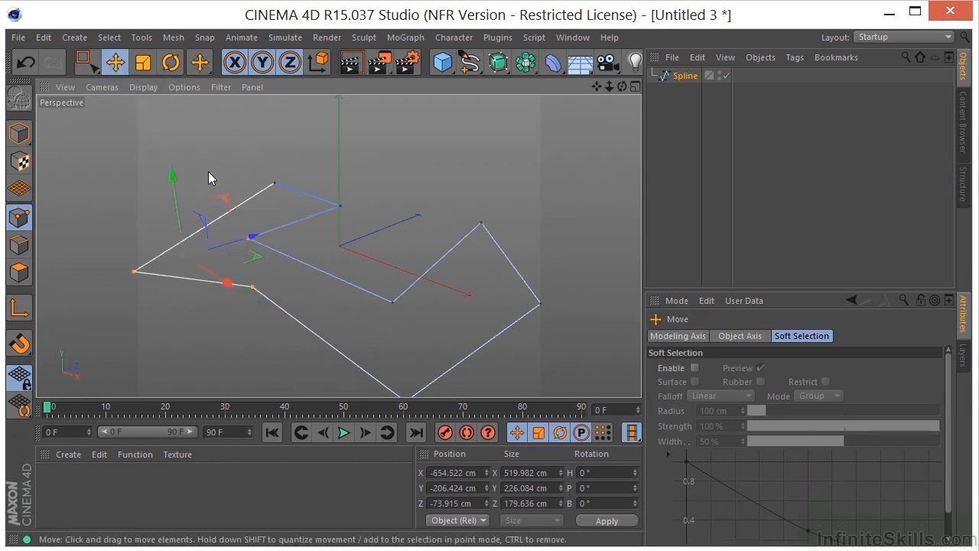
{"action": "mouse_move", "coordinate": [242, 180]}
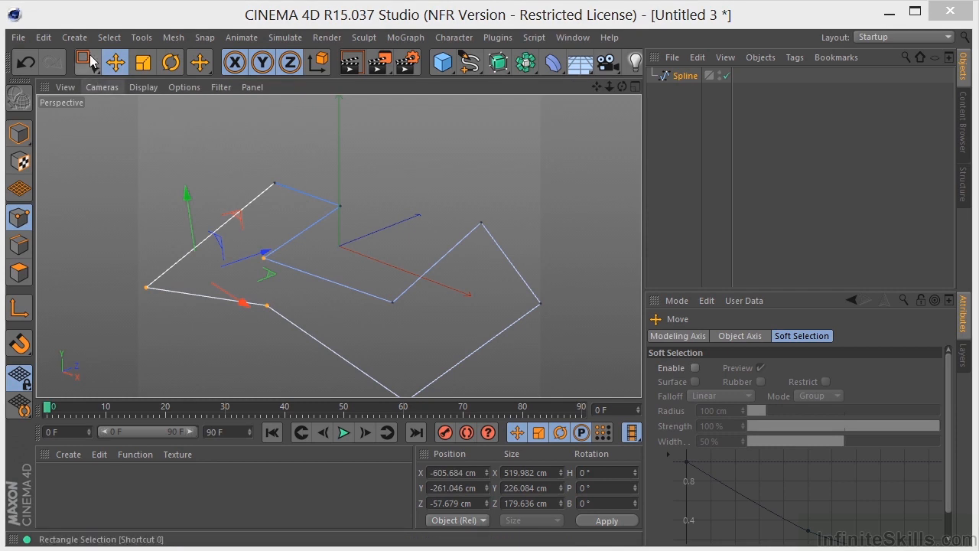
Select point groups first with Lasso Selection, then with Polygon Selection near the centre
{"action": "left_click", "coordinate": [87, 61]}
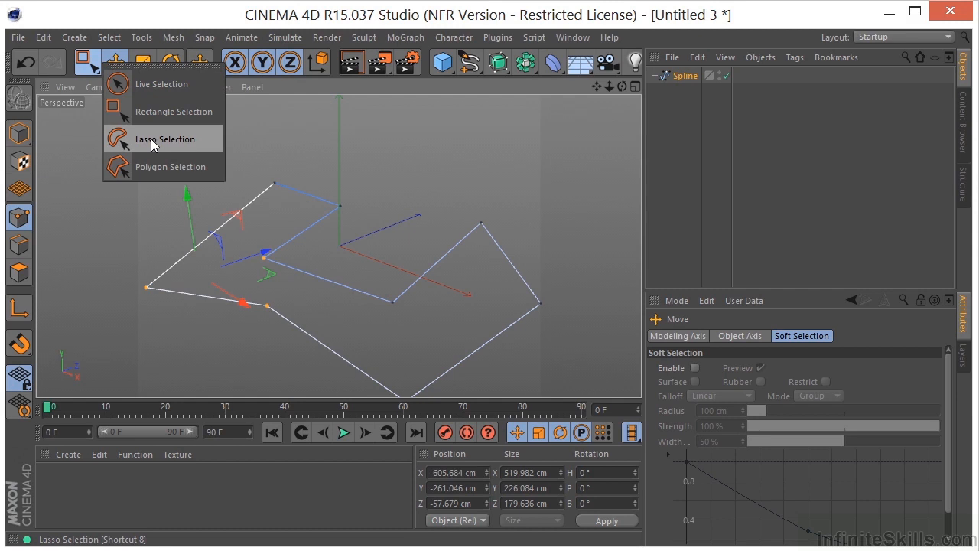
{"action": "left_click", "coordinate": [165, 138]}
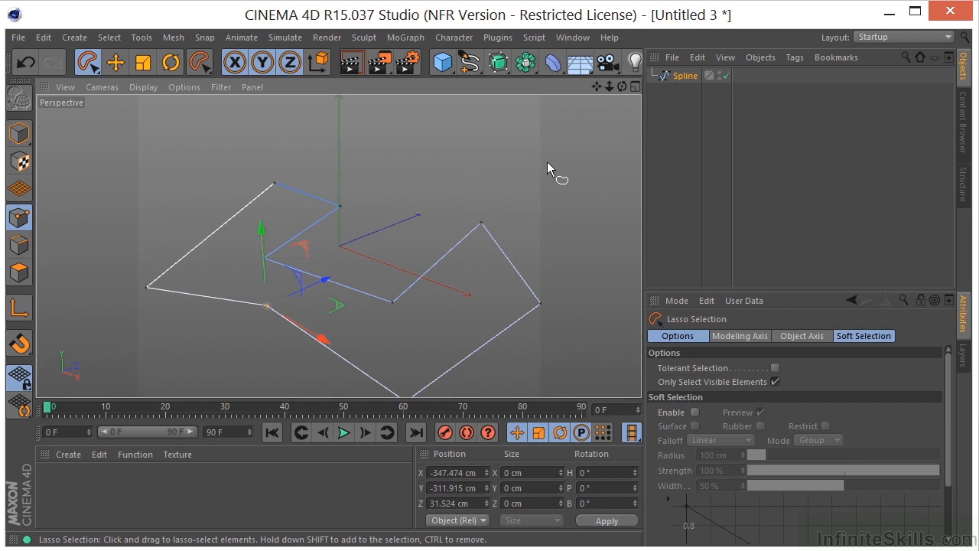
{"action": "left_click", "coordinate": [89, 61]}
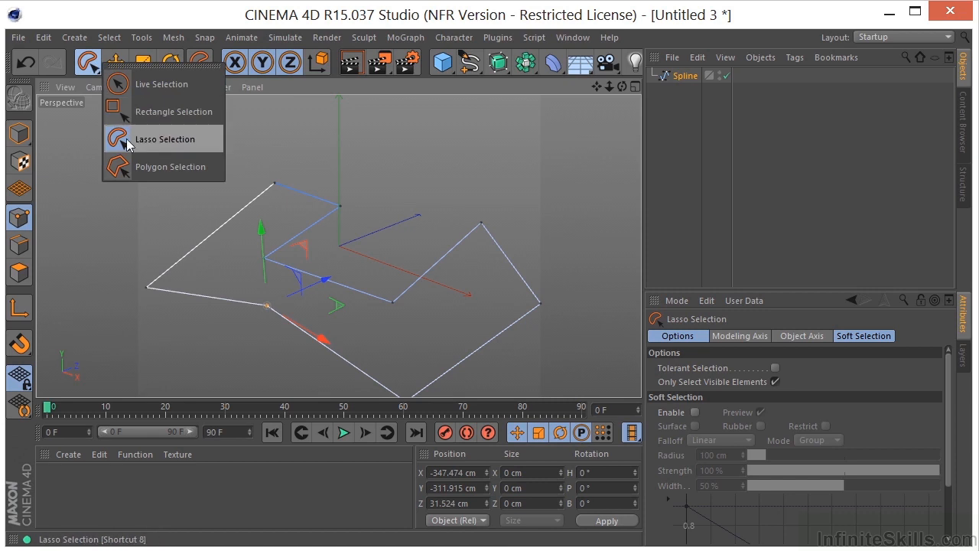
{"action": "left_click", "coordinate": [170, 166]}
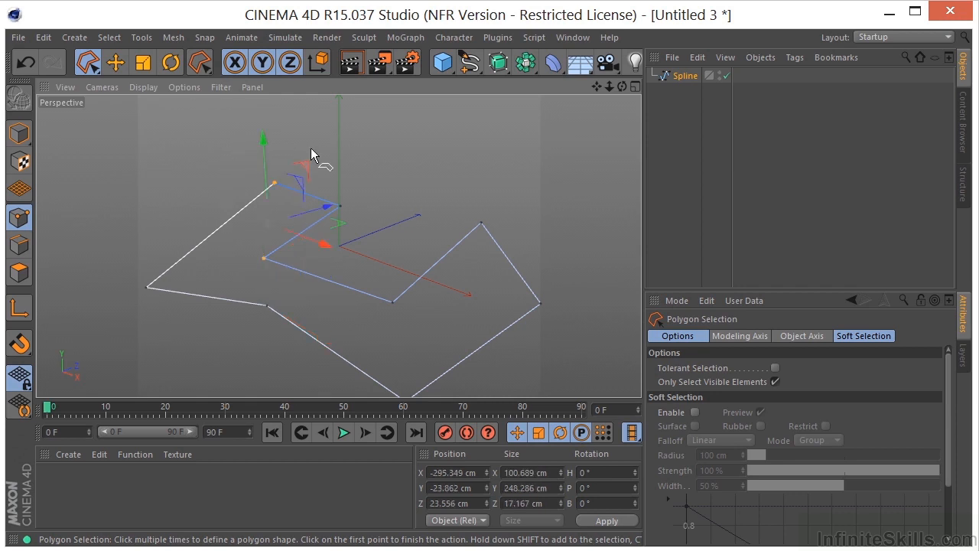
{"action": "mouse_move", "coordinate": [88, 62]}
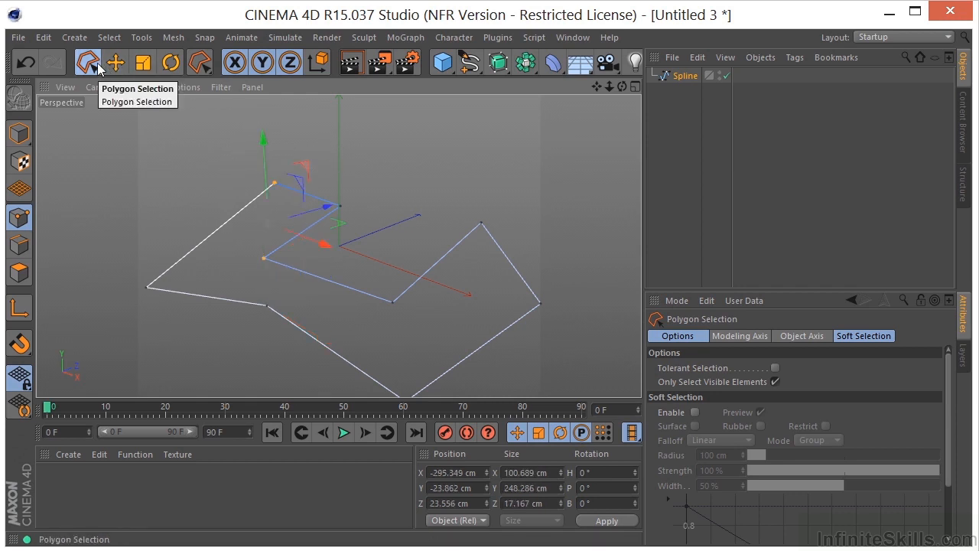
{"action": "left_click", "coordinate": [87, 63]}
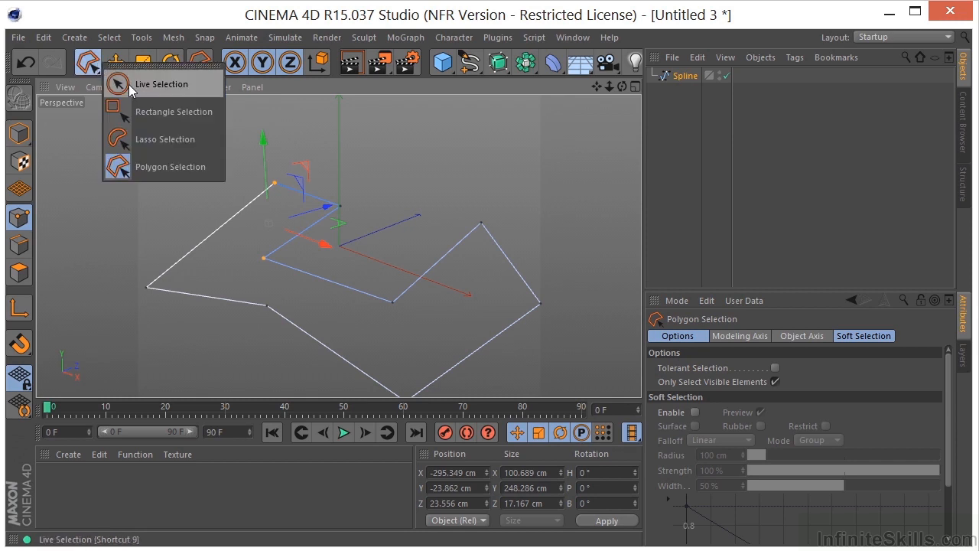
Chamfer the selected peak corner point into two points with a 5.6 cm radius
{"action": "left_click", "coordinate": [162, 83]}
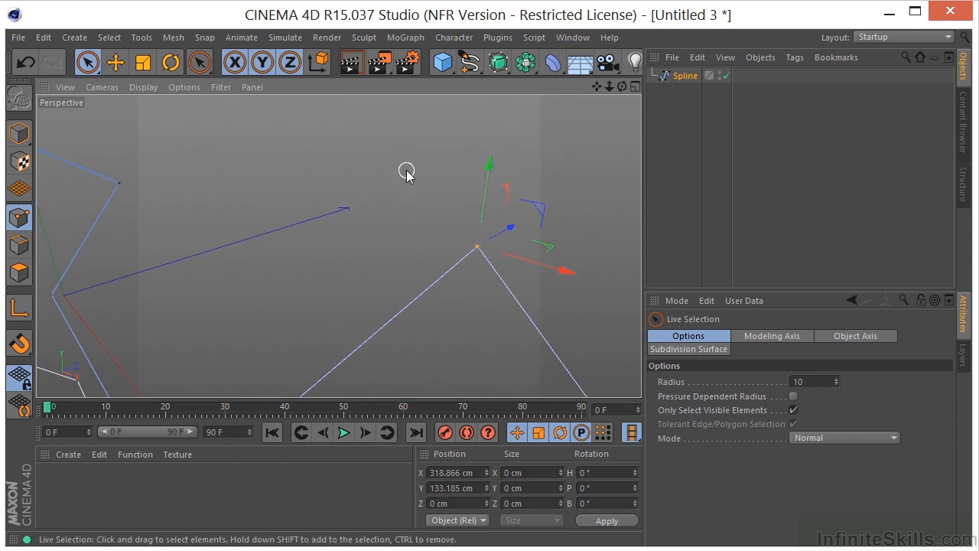
{"action": "right_click", "coordinate": [407, 172]}
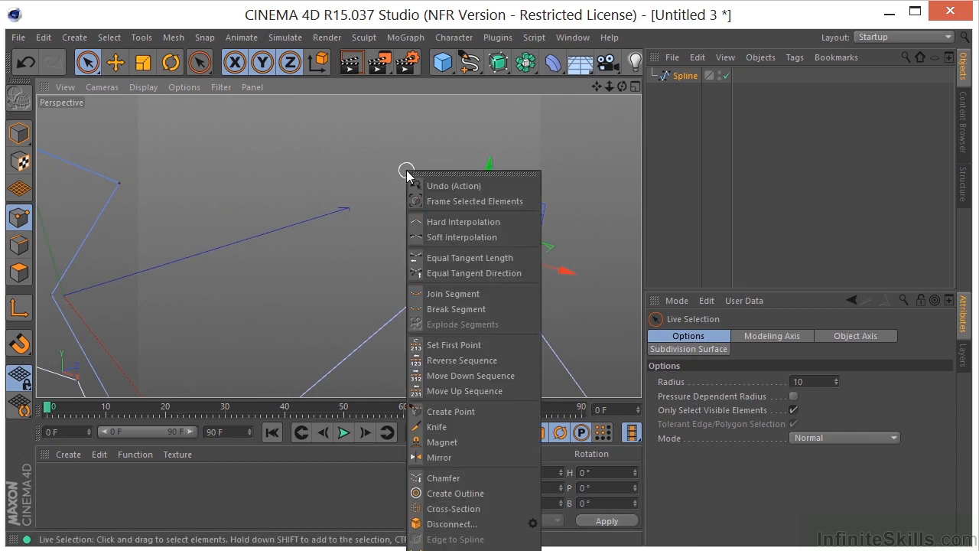
{"action": "left_click", "coordinate": [444, 477]}
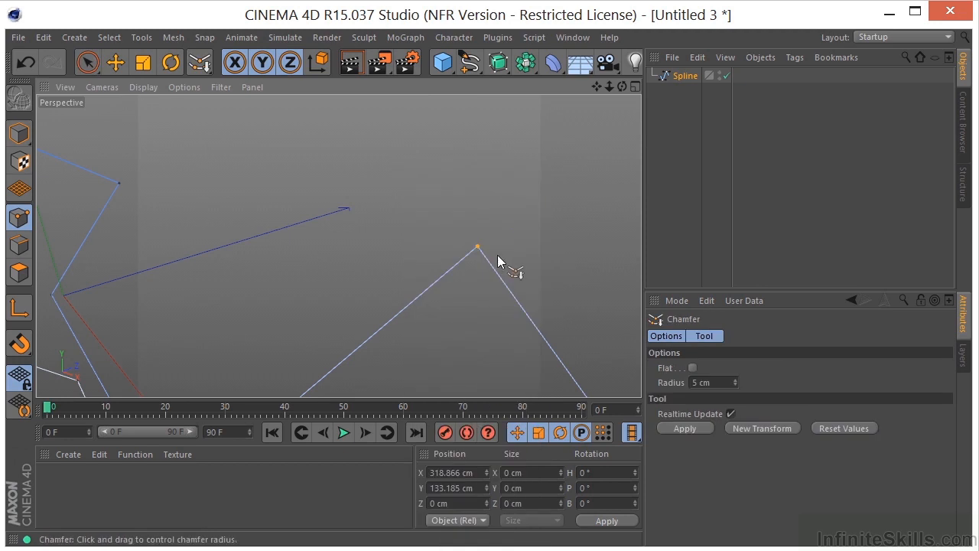
{"action": "left_click_drag", "start_coordinate": [497, 260], "coordinate": [222, 299]}
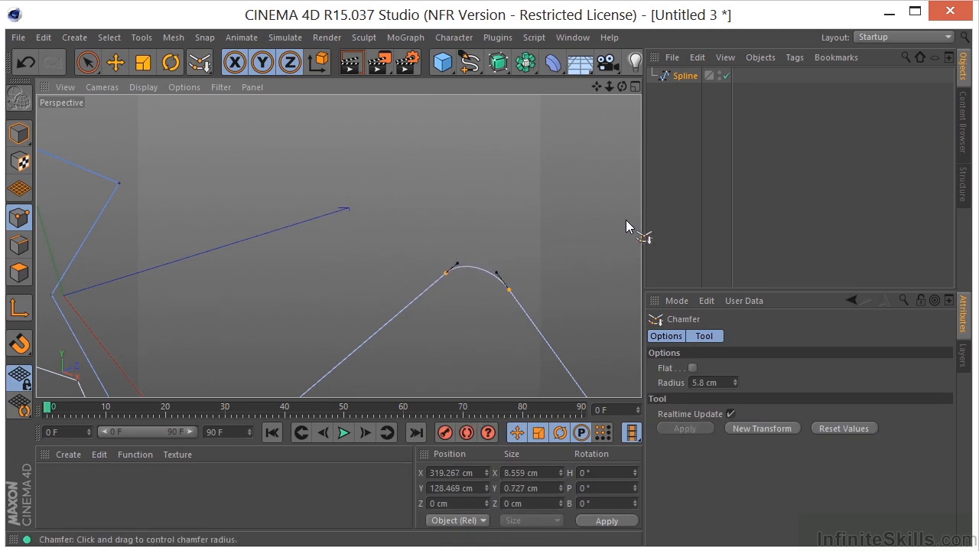
{"action": "mouse_move", "coordinate": [505, 299]}
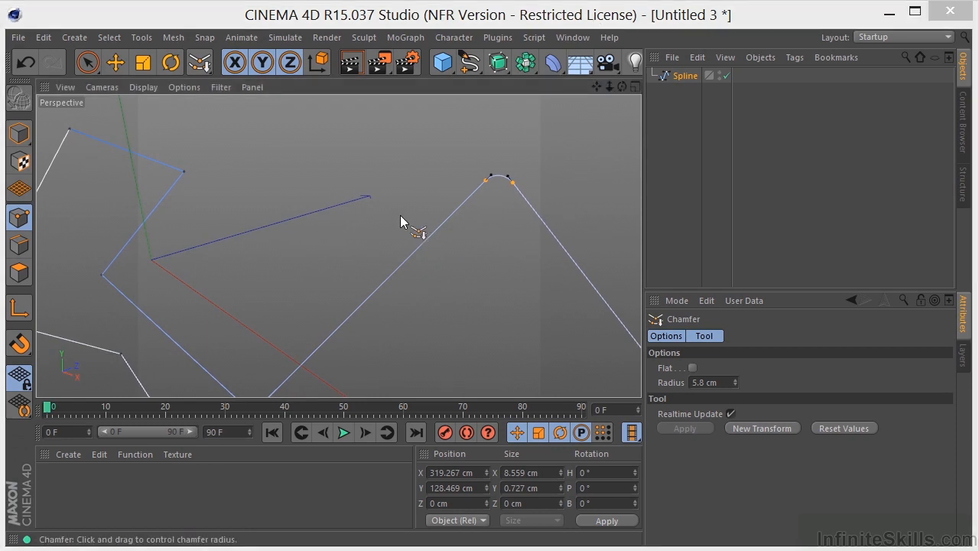
Return to Live Selection, leaving the 5.6 cm chamfer in place
{"action": "left_click", "coordinate": [87, 61]}
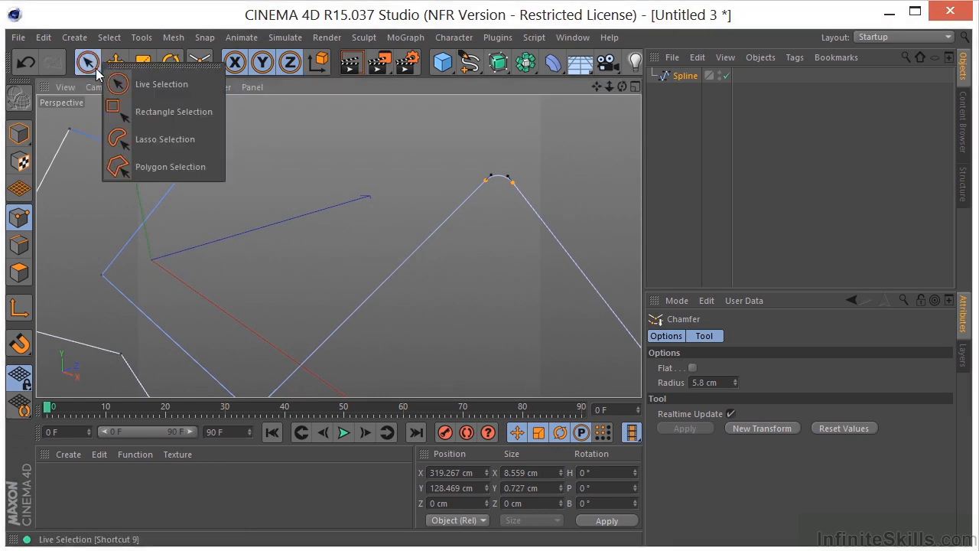
{"action": "left_click", "coordinate": [162, 83]}
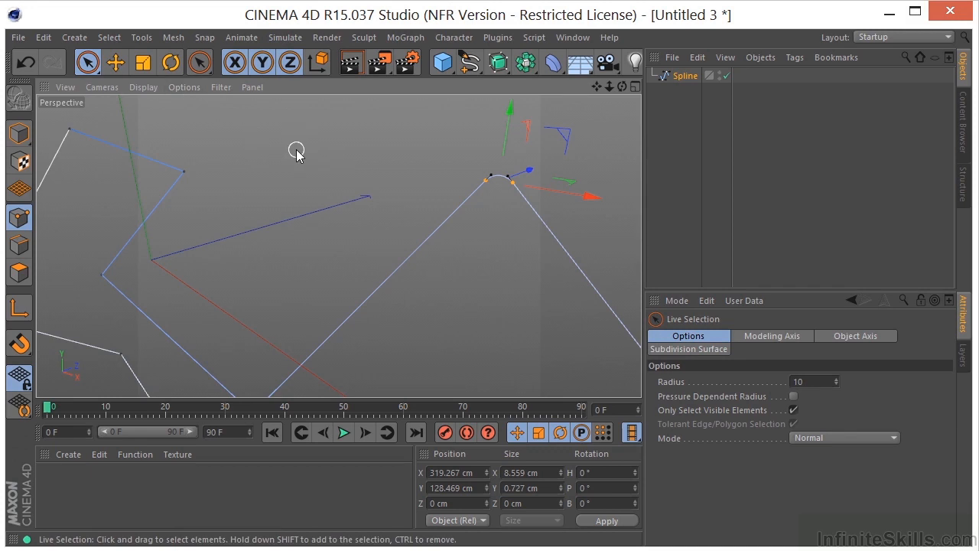
{"action": "left_click", "coordinate": [115, 61]}
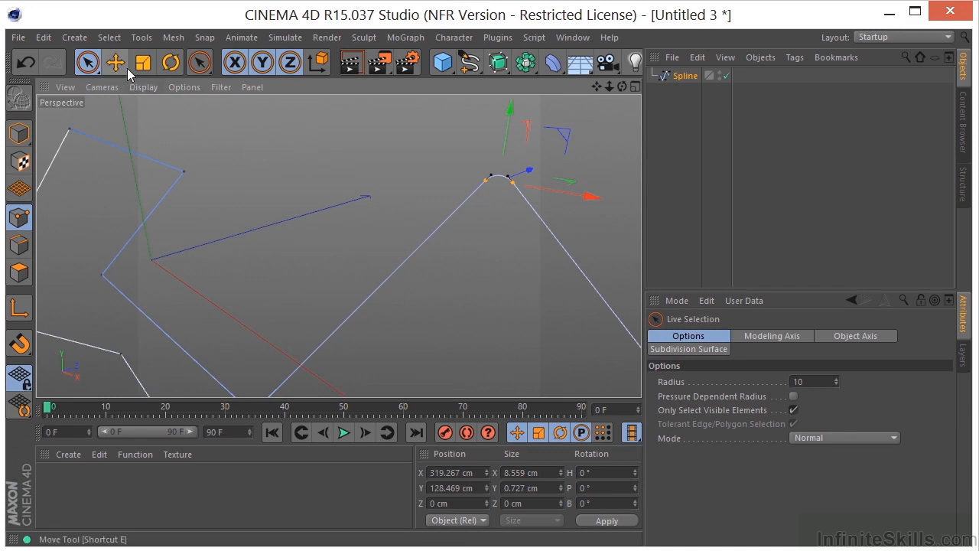
{"action": "left_click", "coordinate": [144, 63]}
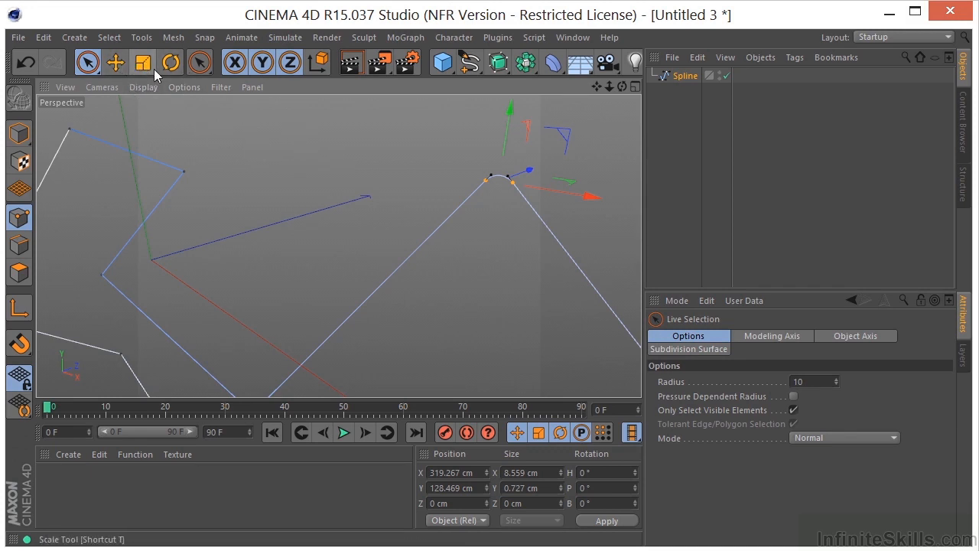